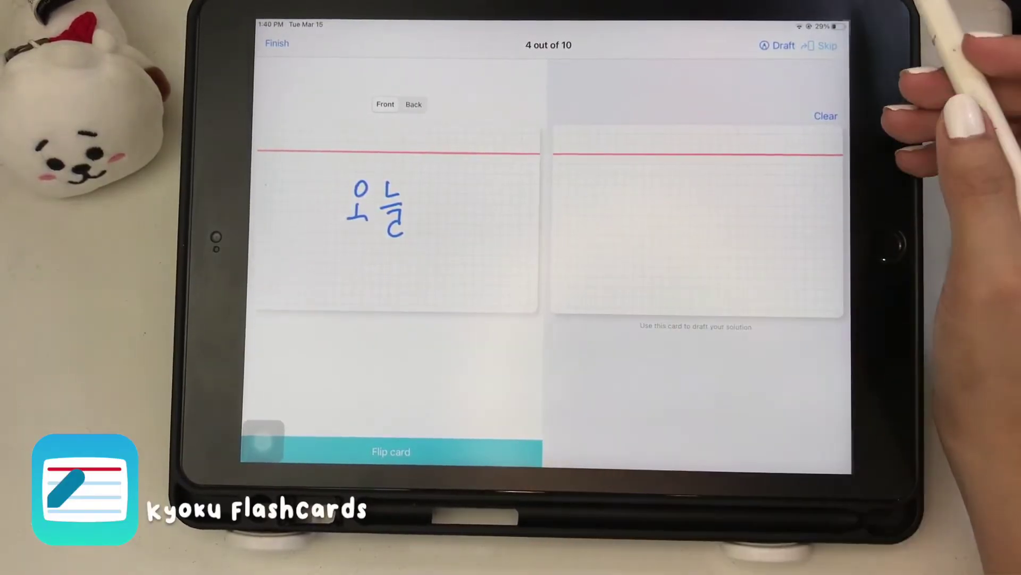
- Bring the Kyoku Mac app forward on its empty All decks view
{"action": "left_click", "coordinate": [390, 451]}
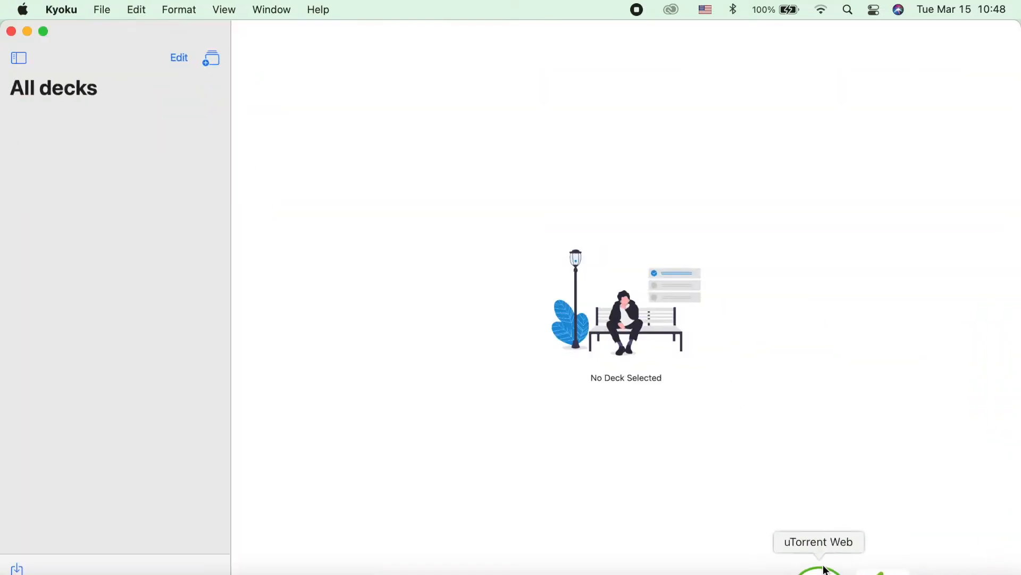
{"action": "mouse_move", "coordinate": [465, 200]}
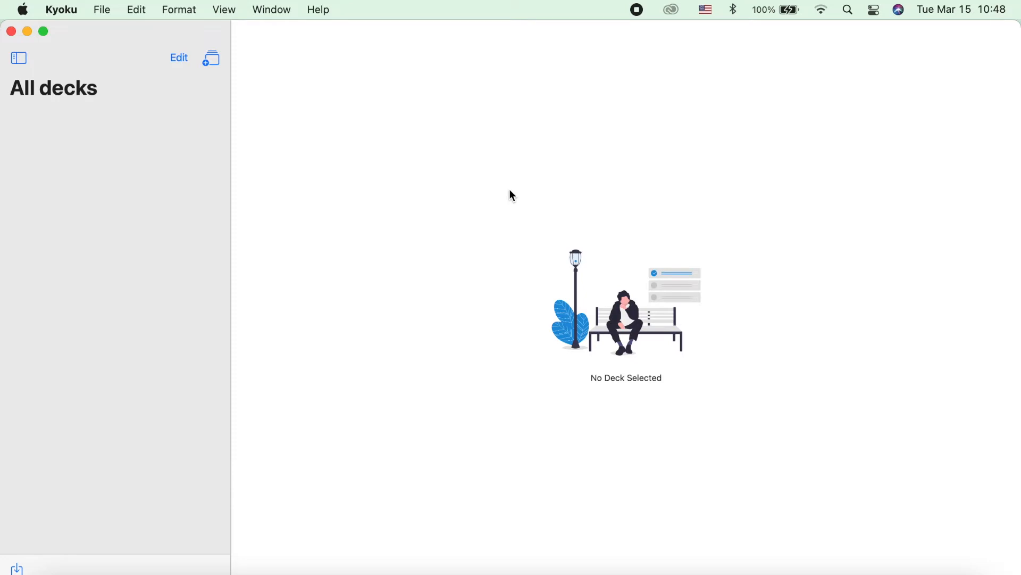
{"action": "mouse_move", "coordinate": [225, 5]}
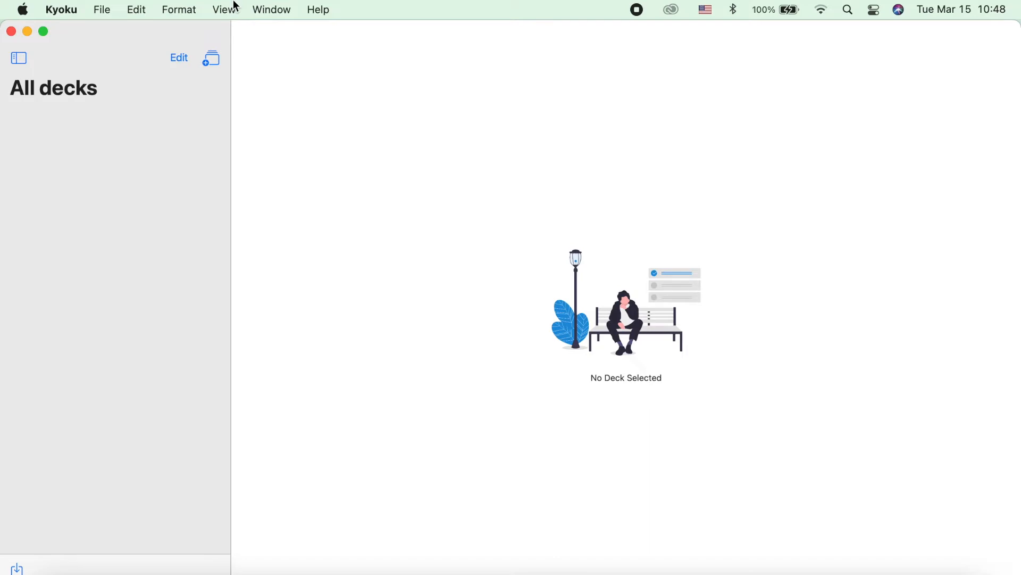
{"action": "mouse_move", "coordinate": [10, 70]}
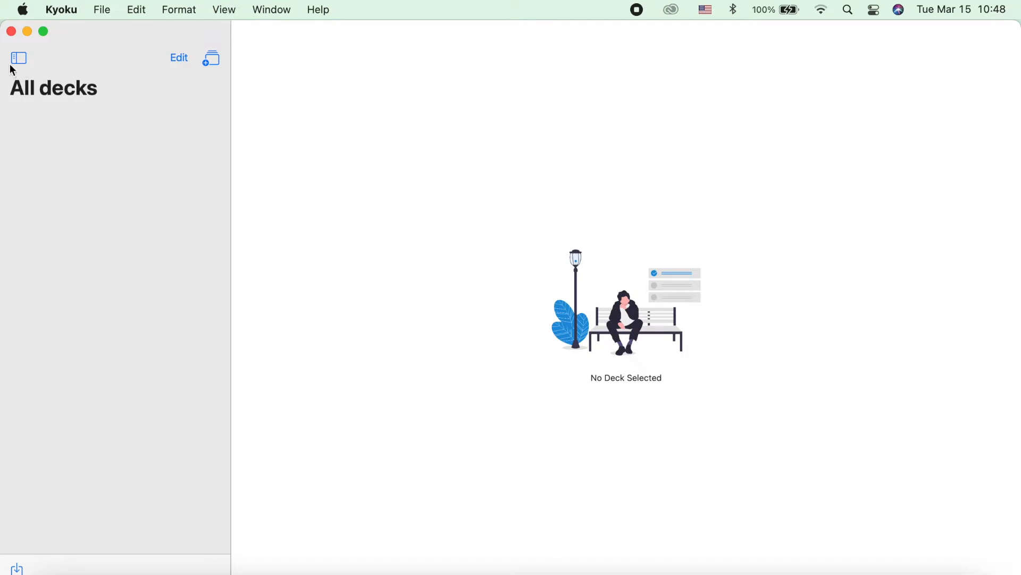
- Reveal the Folders column, listing only the All decks folder
{"action": "left_click", "coordinate": [18, 58]}
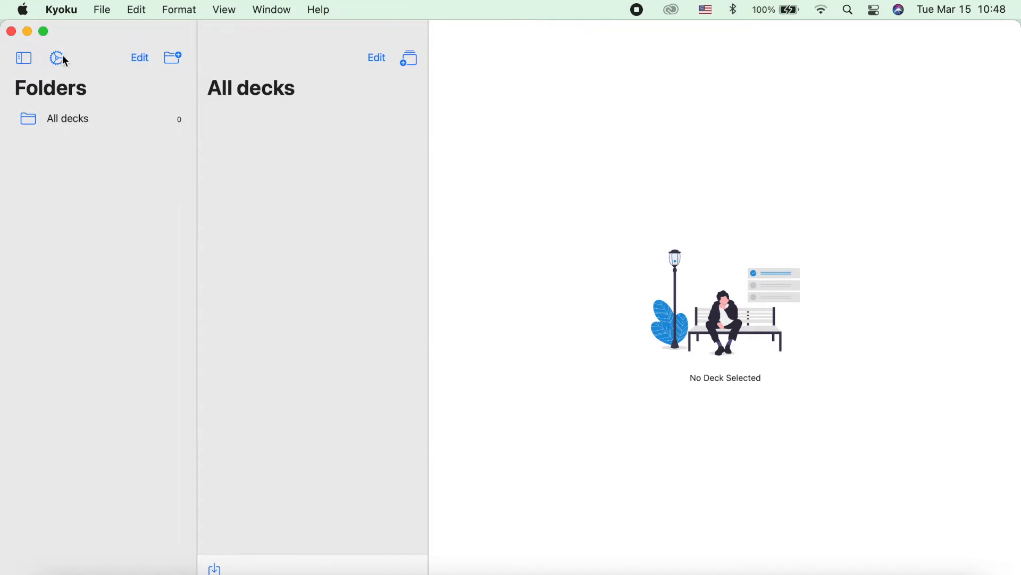
- Change the app theme to Light in Kyoku's Preferences
{"action": "left_click", "coordinate": [58, 57]}
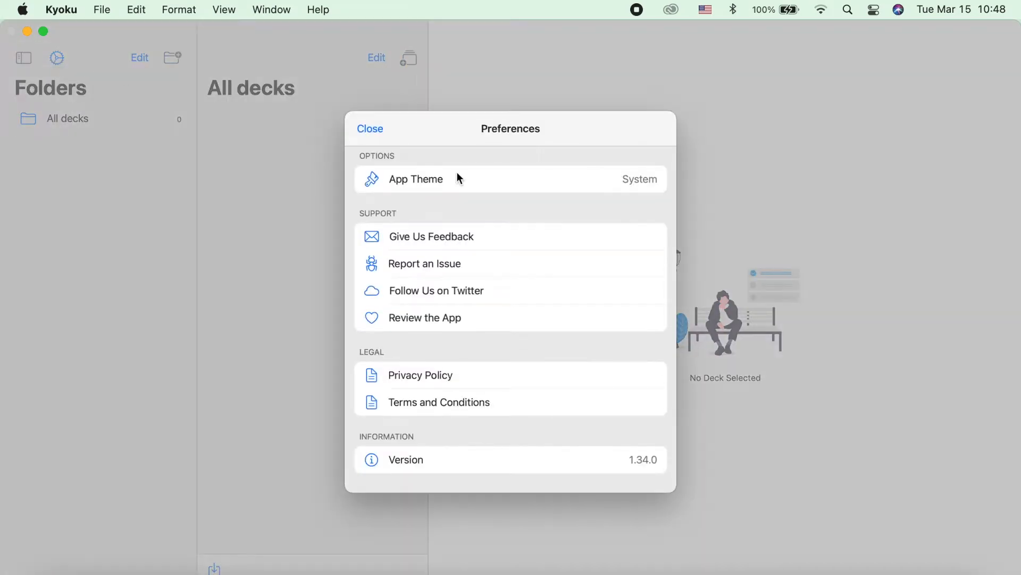
{"action": "mouse_move", "coordinate": [613, 185]}
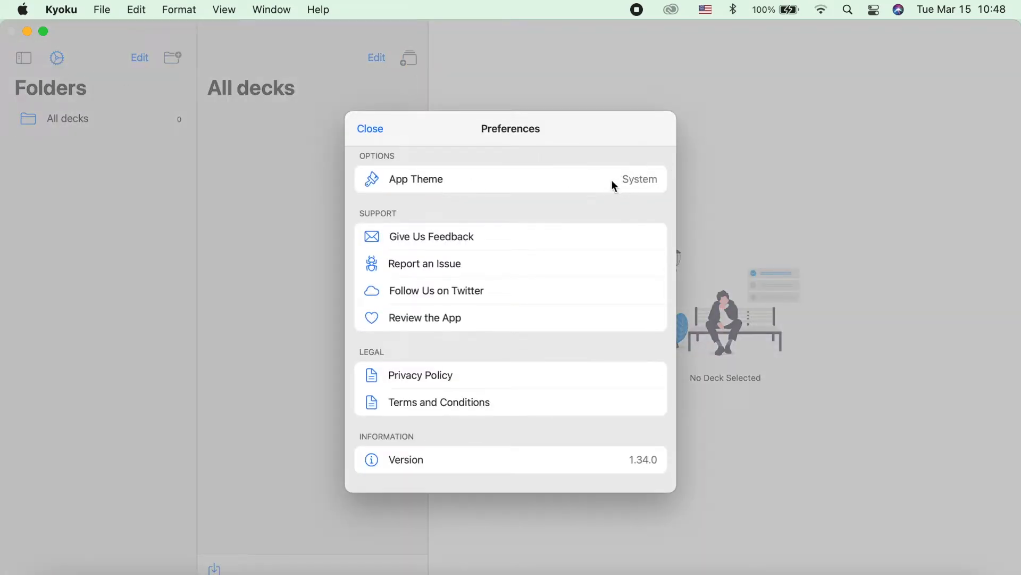
{"action": "left_click", "coordinate": [639, 179]}
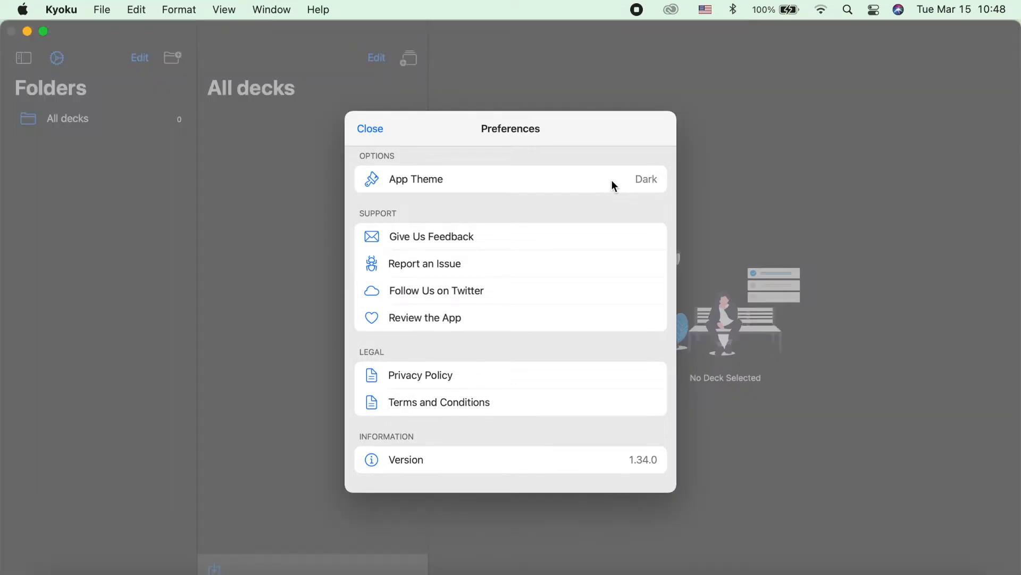
{"action": "mouse_move", "coordinate": [531, 196]}
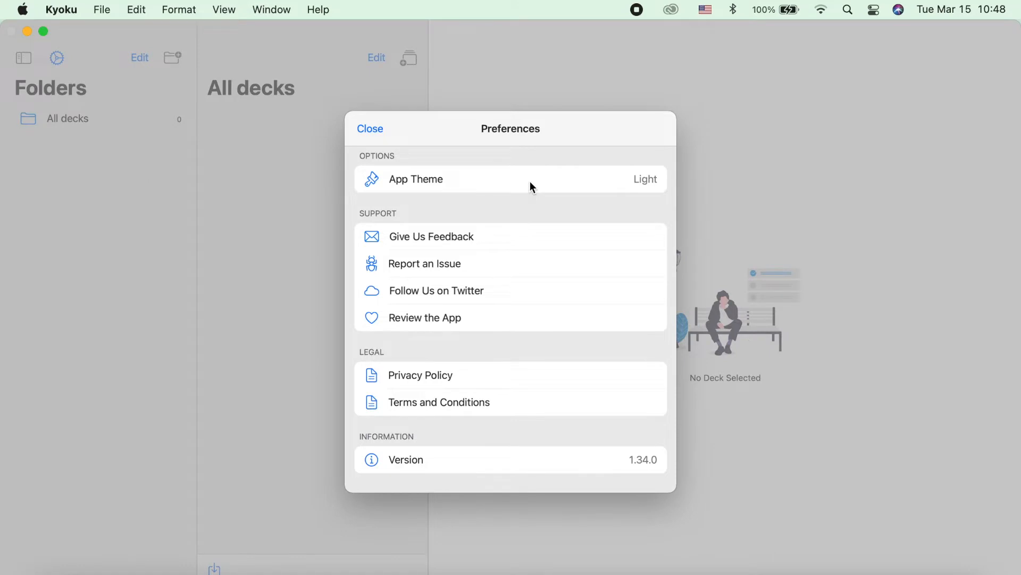
{"action": "mouse_move", "coordinate": [490, 237]}
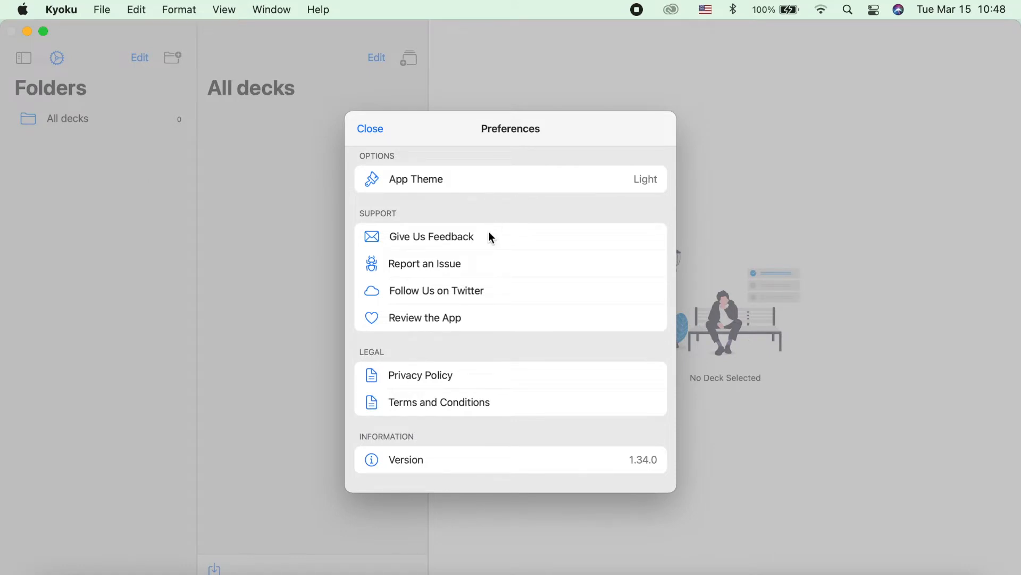
{"action": "mouse_move", "coordinate": [515, 294]}
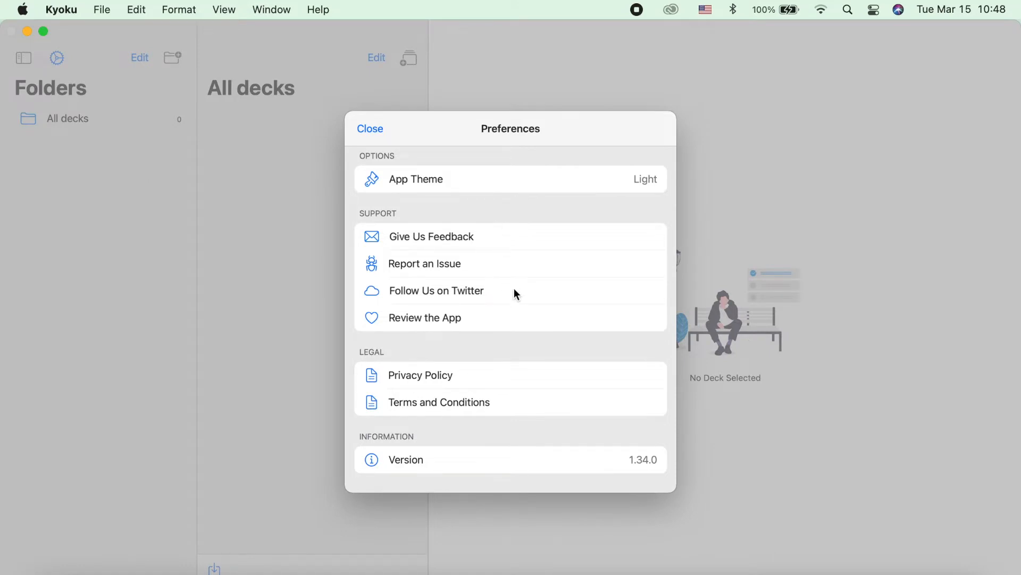
{"action": "mouse_move", "coordinate": [521, 335]}
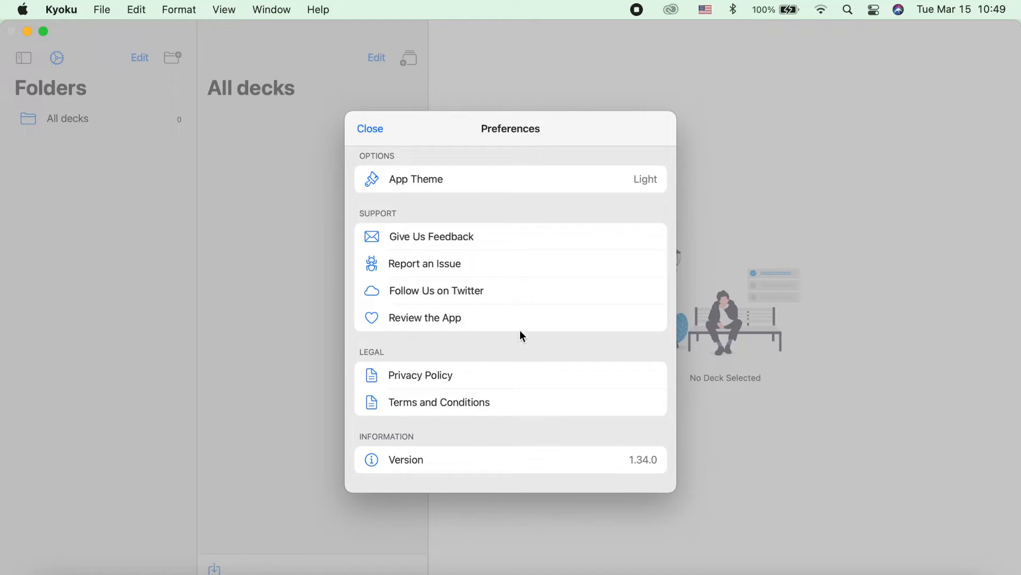
{"action": "mouse_move", "coordinate": [521, 408]}
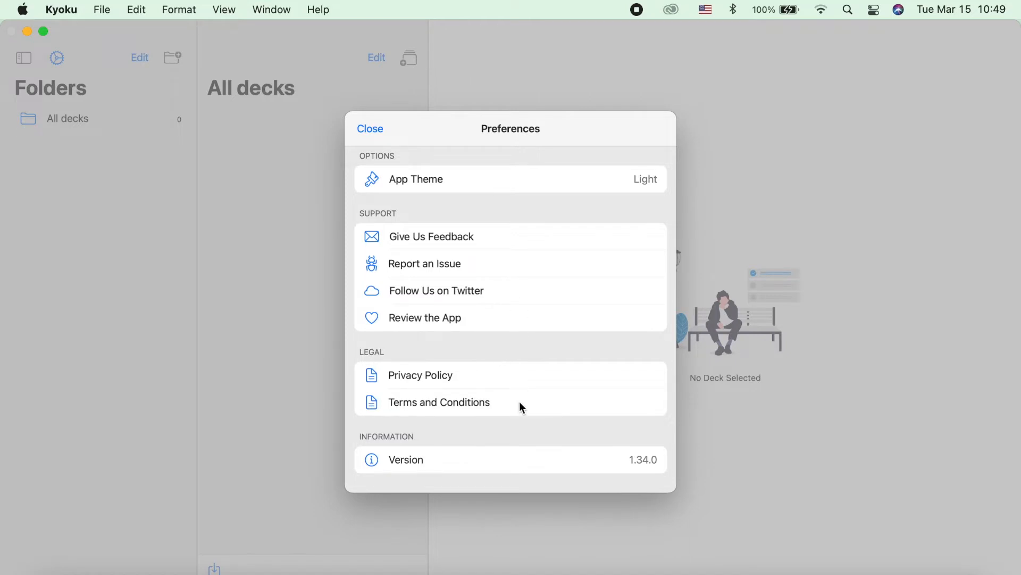
{"action": "mouse_move", "coordinate": [520, 375]}
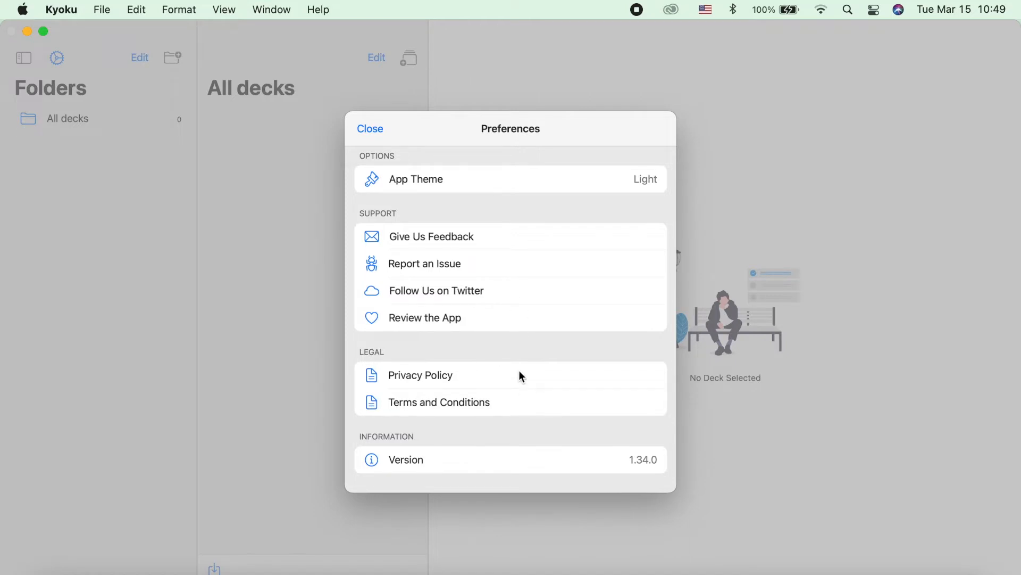
{"action": "mouse_move", "coordinate": [654, 481]}
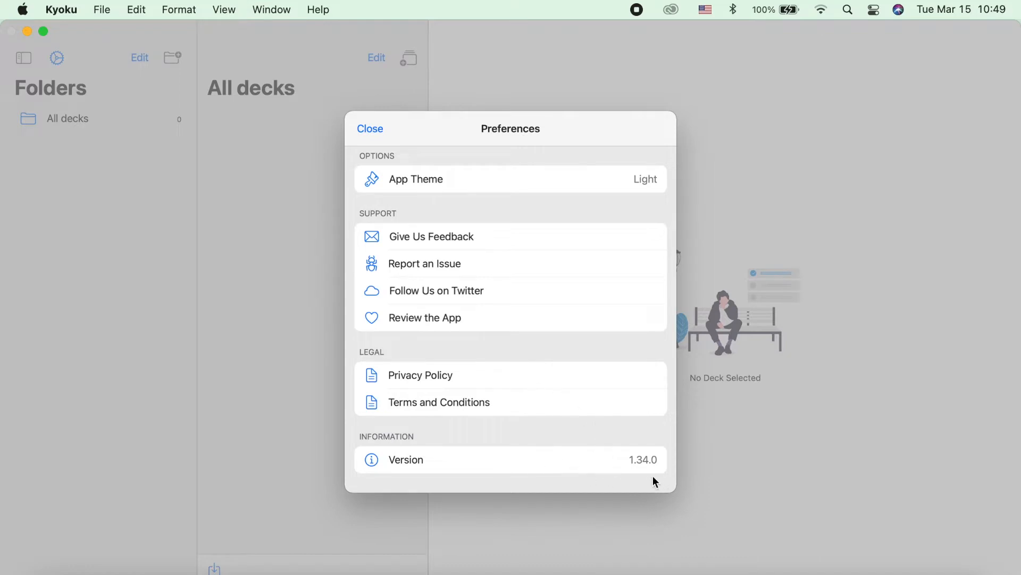
{"action": "mouse_move", "coordinate": [627, 468]}
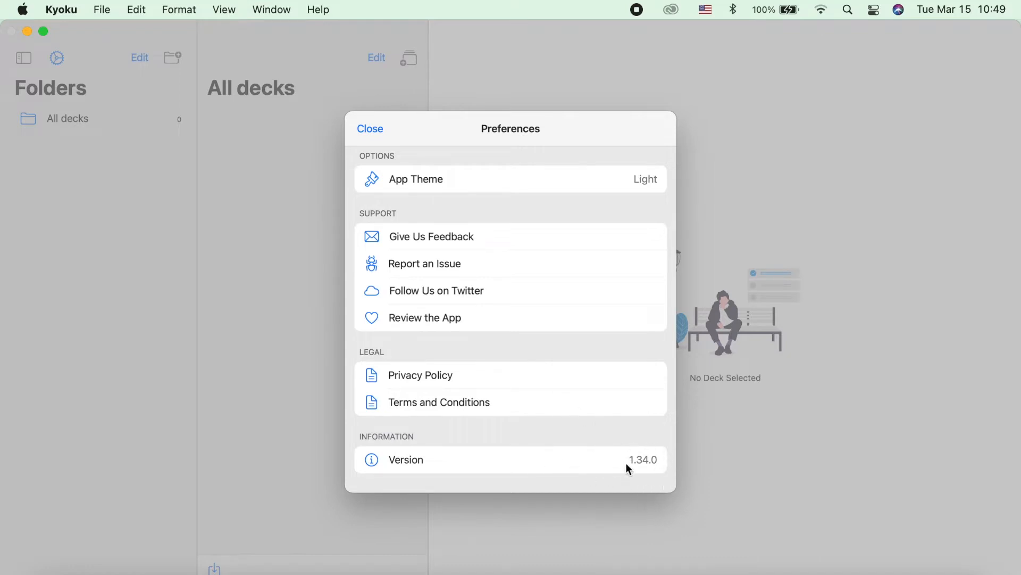
- Close Preferences and toggle the folder list's edit mode on and off
{"action": "left_click", "coordinate": [369, 129]}
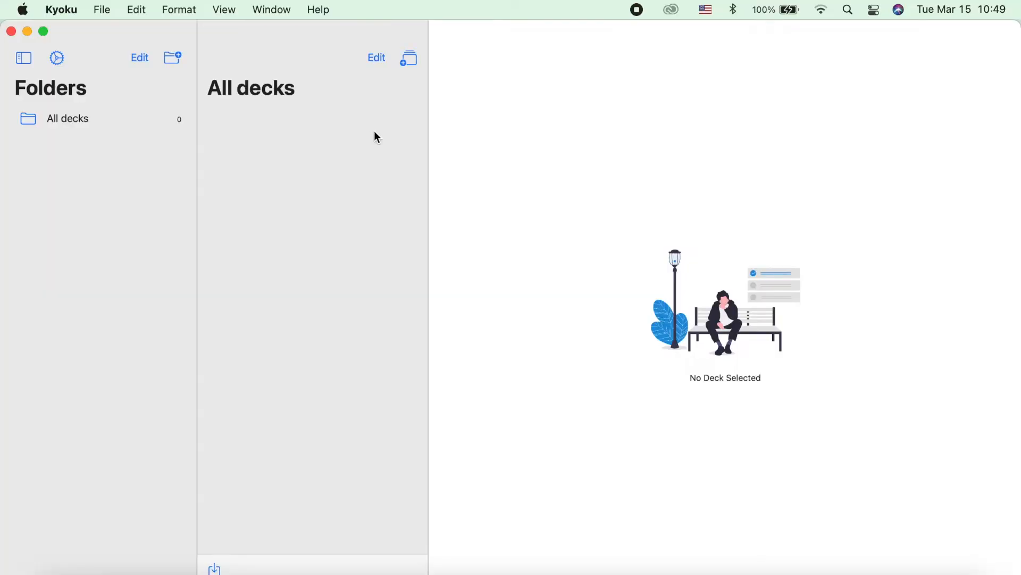
{"action": "mouse_move", "coordinate": [139, 68]}
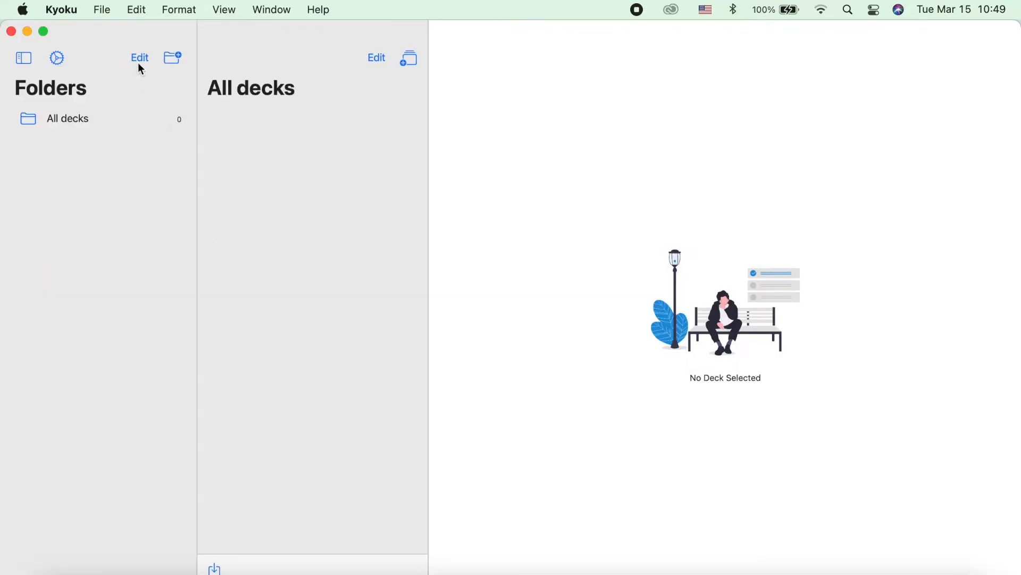
{"action": "left_click", "coordinate": [139, 58]}
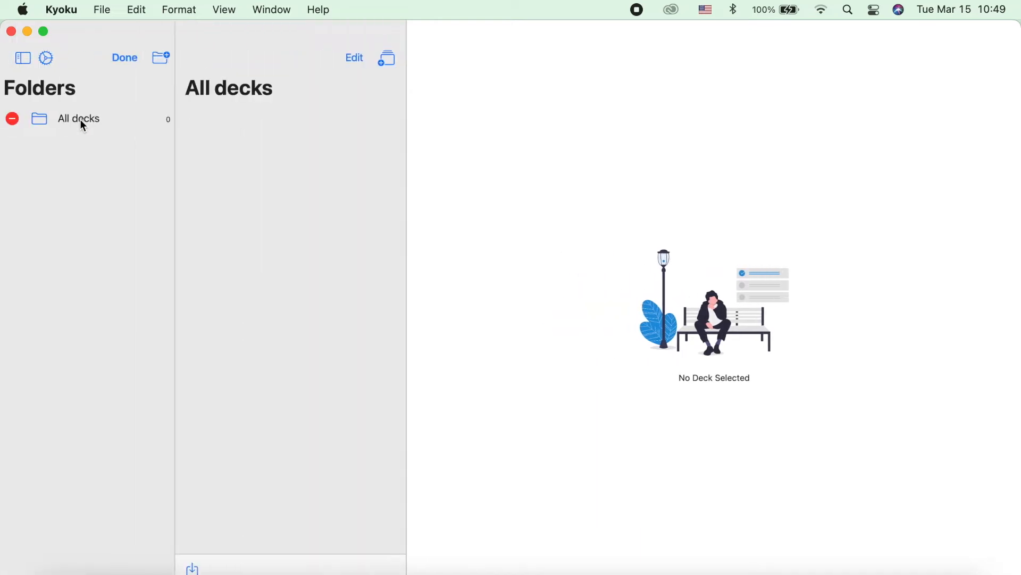
{"action": "left_click", "coordinate": [125, 58]}
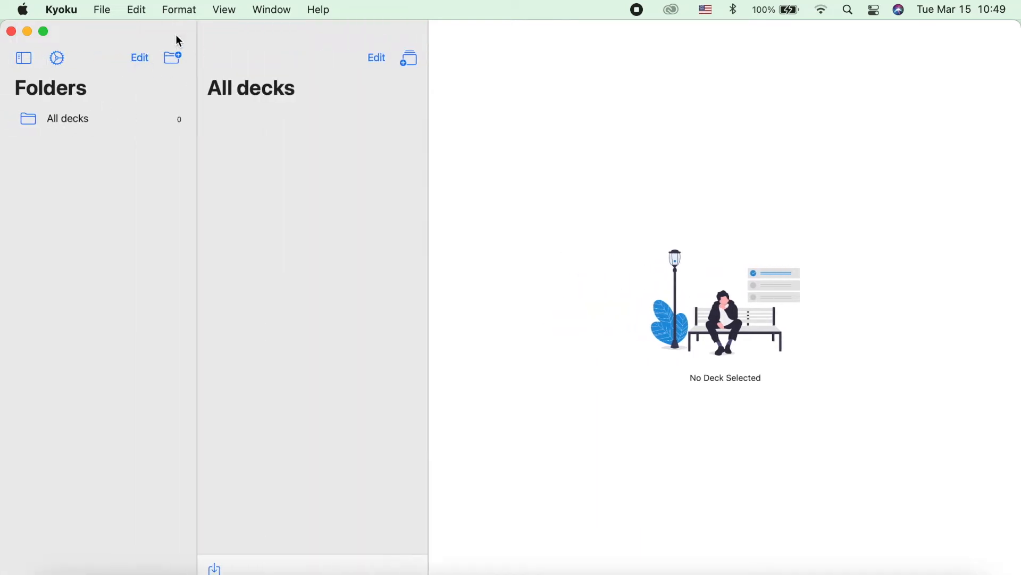
- Create a new folder named korean under All decks
{"action": "left_click", "coordinate": [173, 57]}
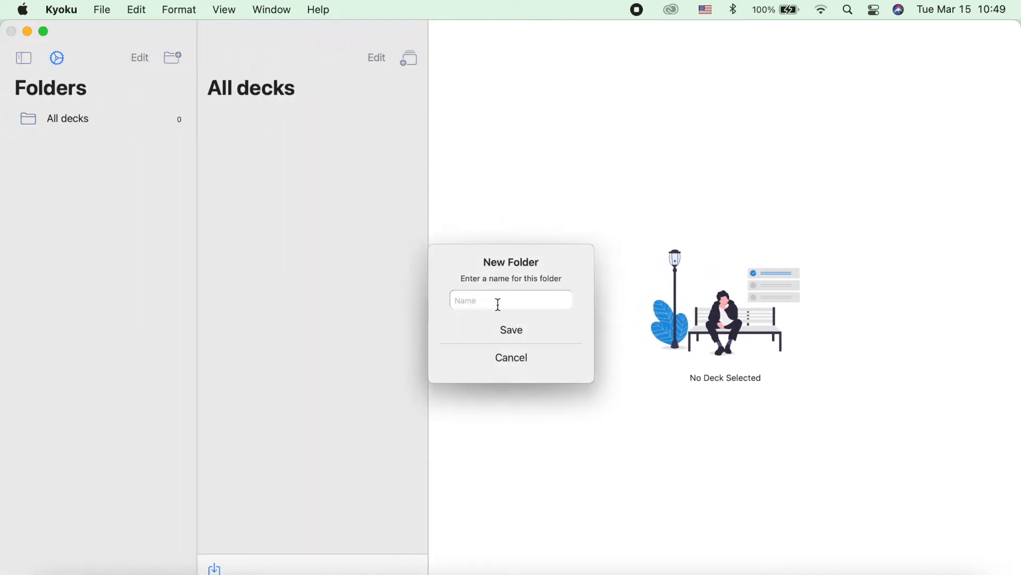
{"action": "type", "text": "kor"}
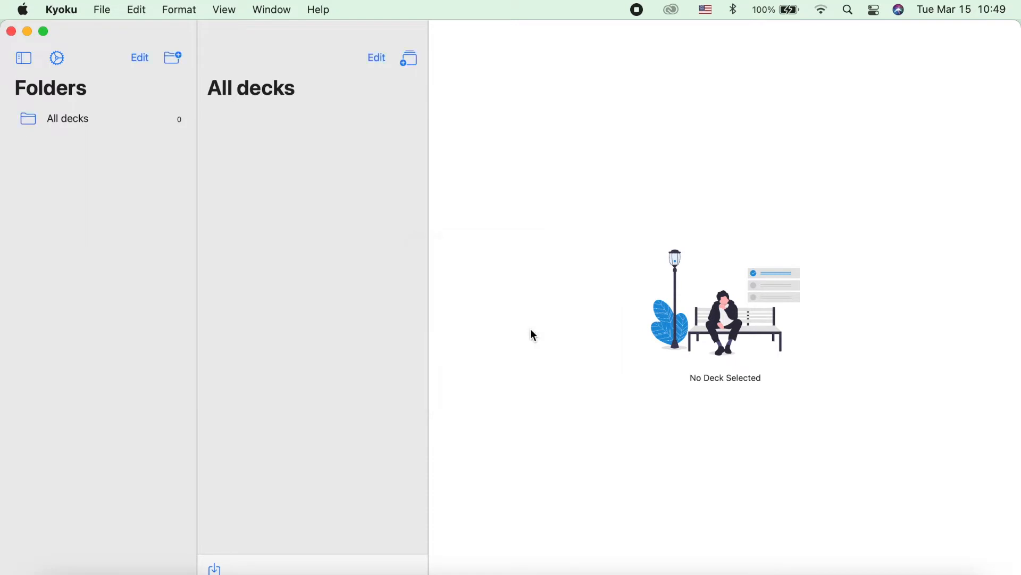
{"action": "left_click", "coordinate": [171, 57]}
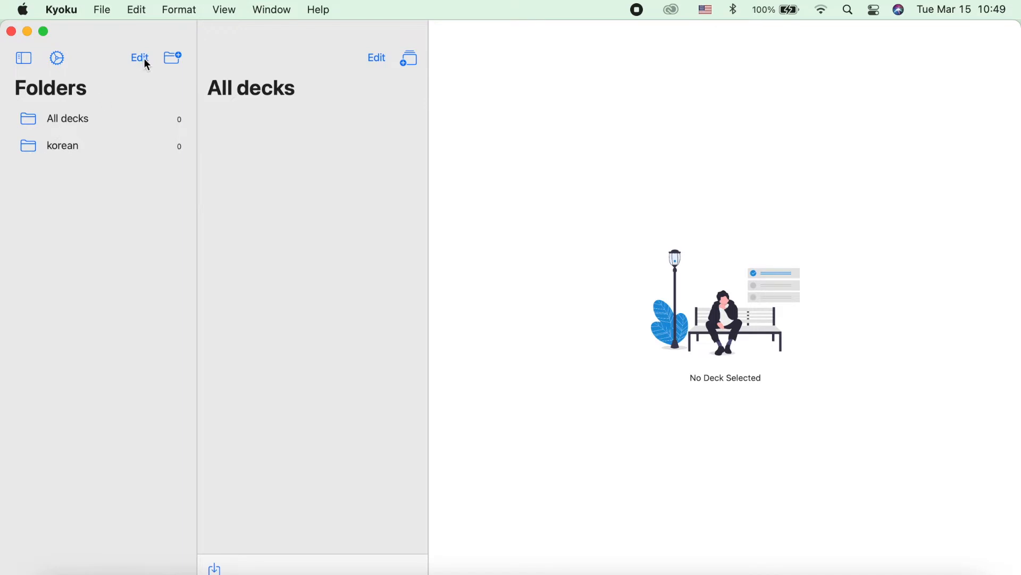
{"action": "left_click", "coordinate": [140, 57]}
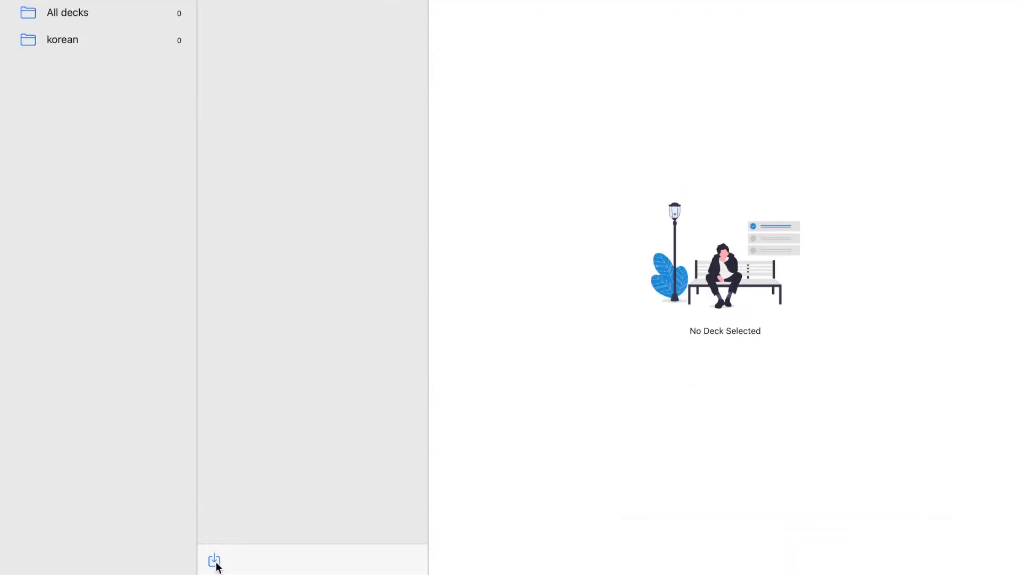
{"action": "left_click", "coordinate": [214, 561]}
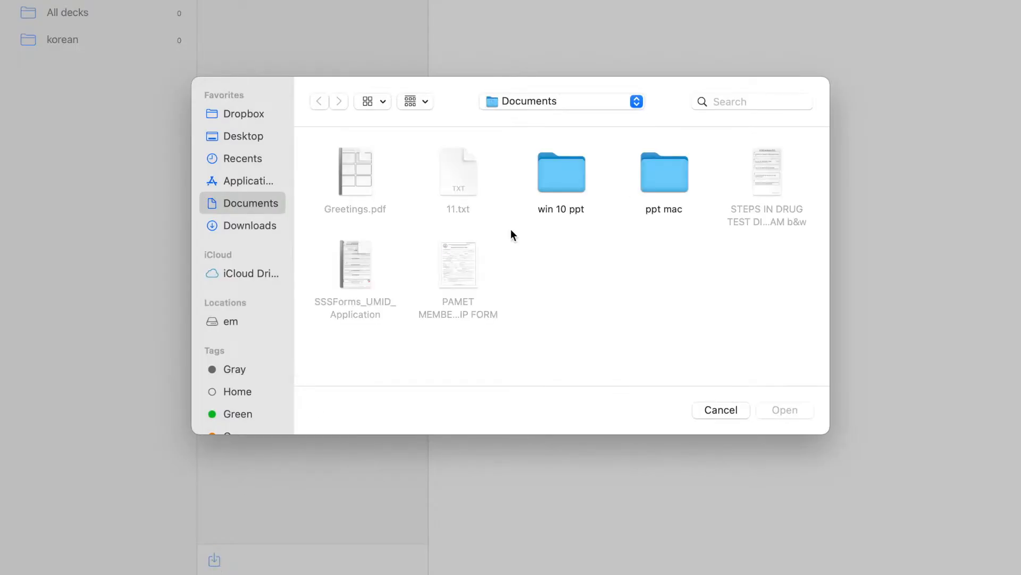
{"action": "left_click", "coordinate": [721, 409]}
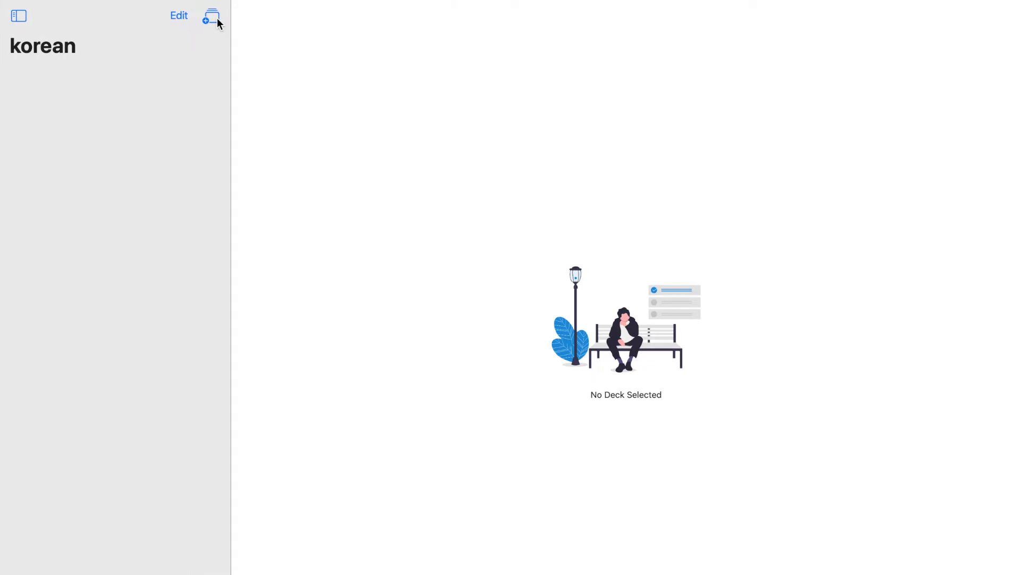
- Add the Greetings, Fruits and Parts of the House decks to the korean folder
{"action": "left_click", "coordinate": [211, 16]}
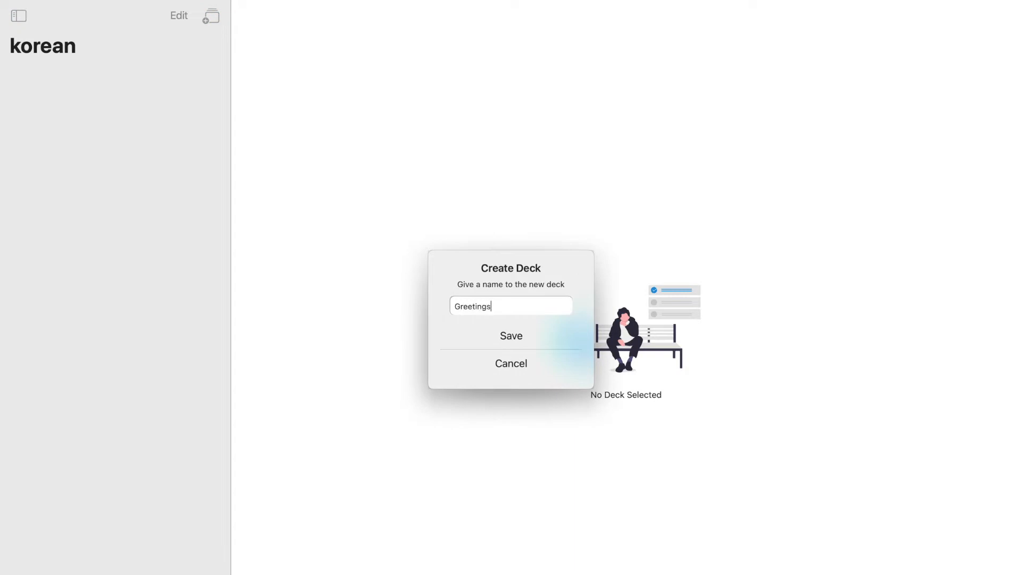
{"action": "left_click", "coordinate": [511, 336]}
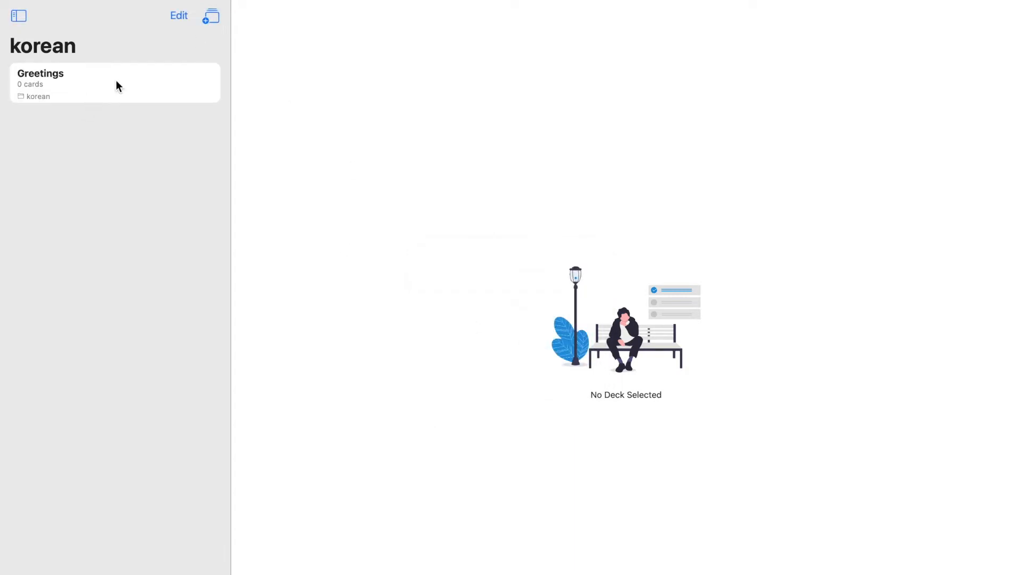
{"action": "left_click", "coordinate": [179, 15]}
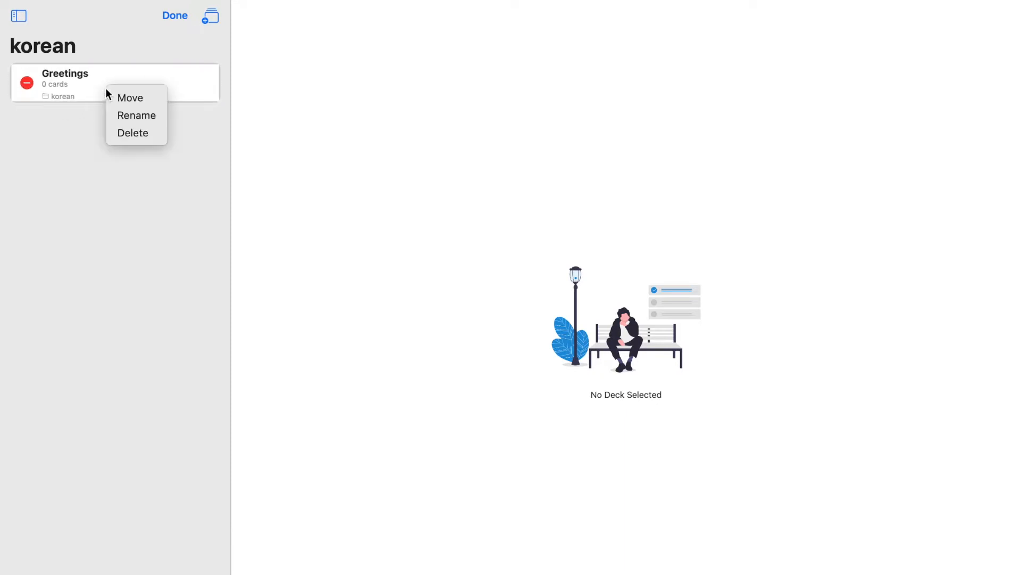
{"action": "mouse_move", "coordinate": [137, 132]}
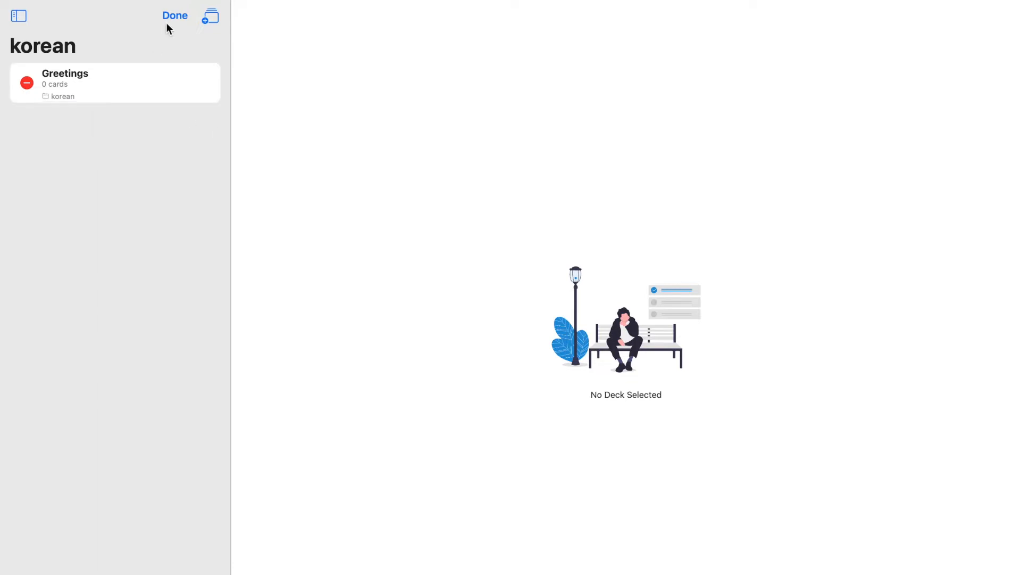
{"action": "left_click", "coordinate": [211, 15]}
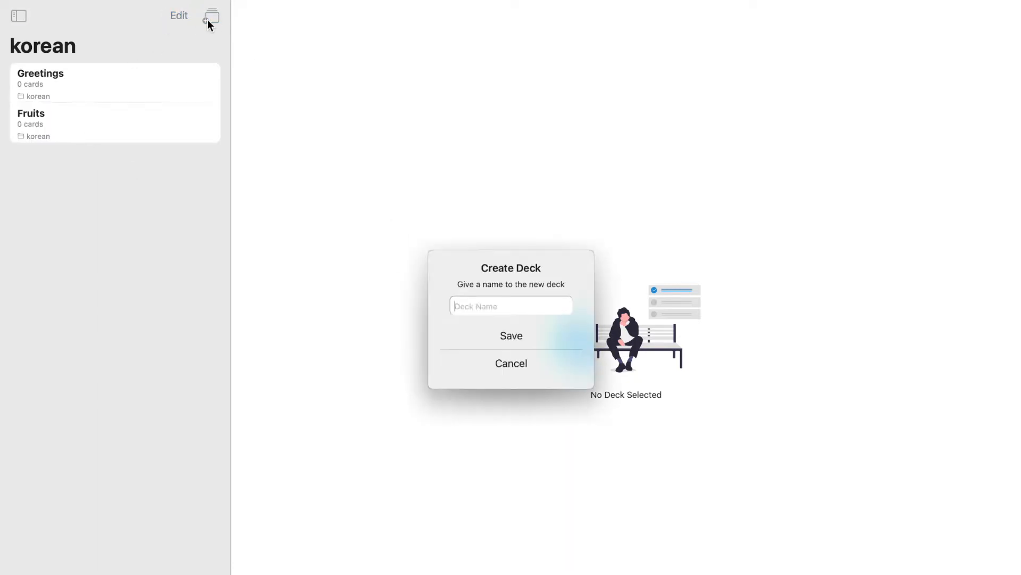
{"action": "left_click", "coordinate": [511, 335]}
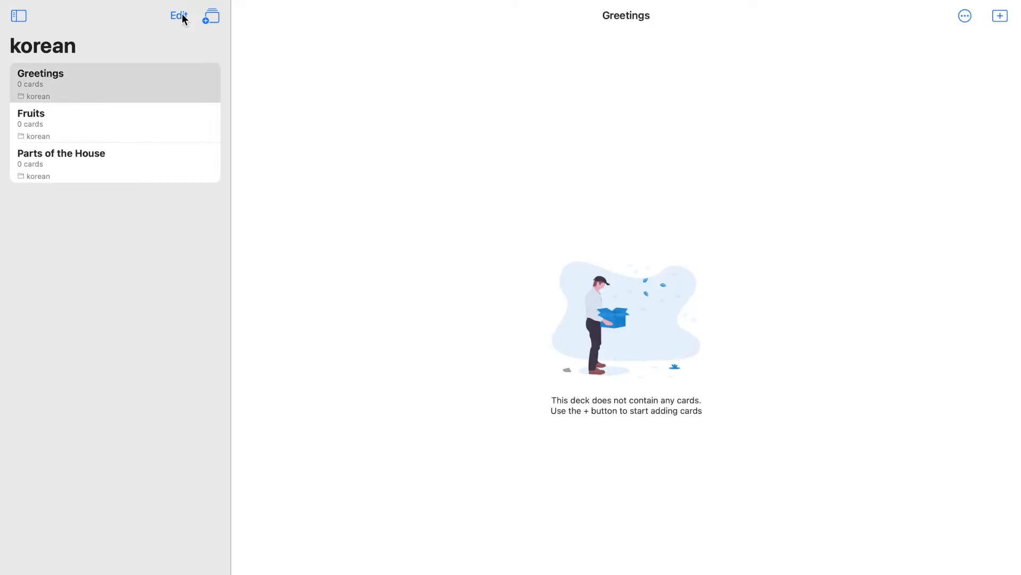
- Try Edit > Move on the decks, cancel and leave them in place
{"action": "left_click", "coordinate": [179, 14]}
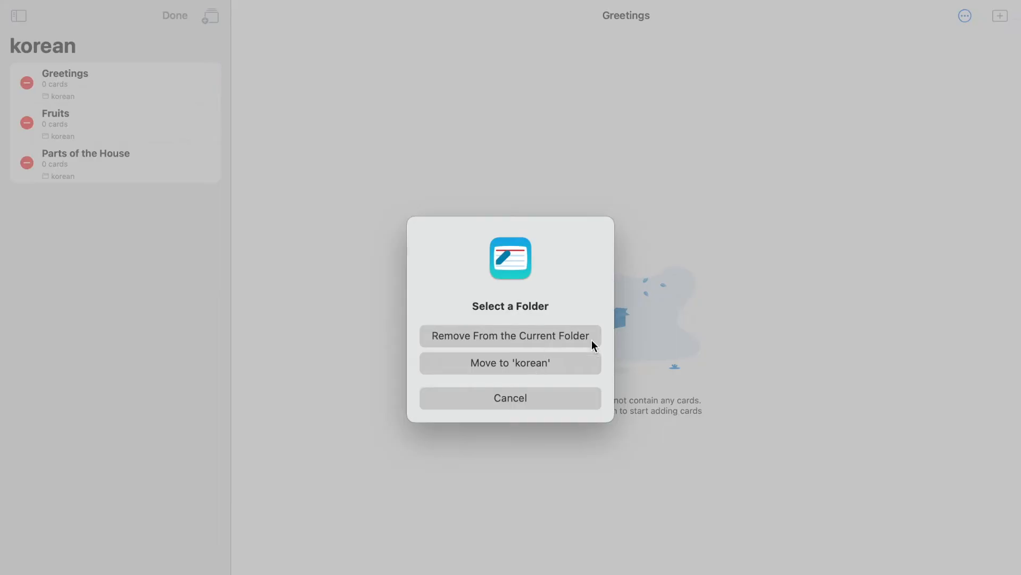
{"action": "left_click", "coordinate": [510, 398]}
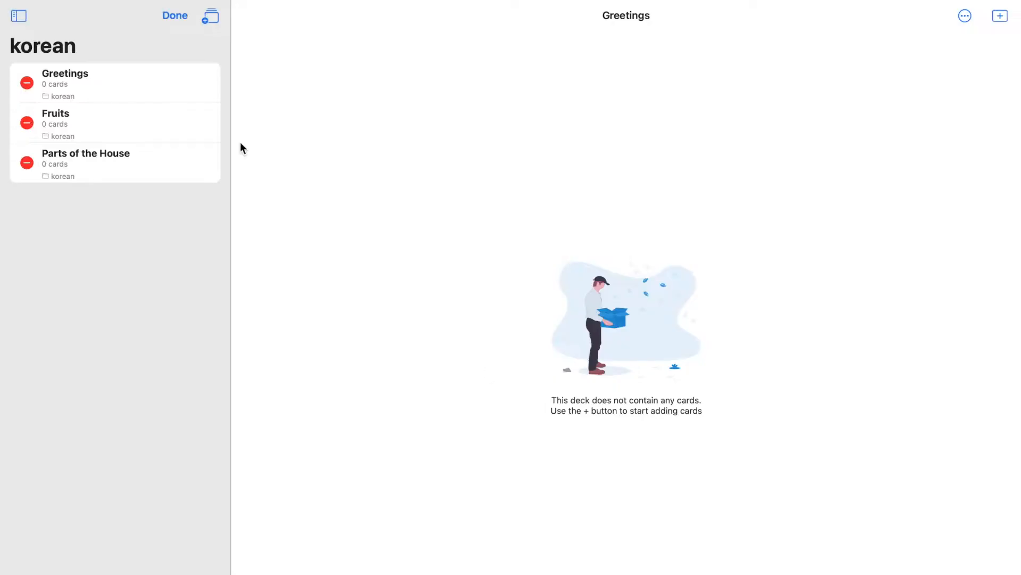
{"action": "left_click", "coordinate": [174, 15]}
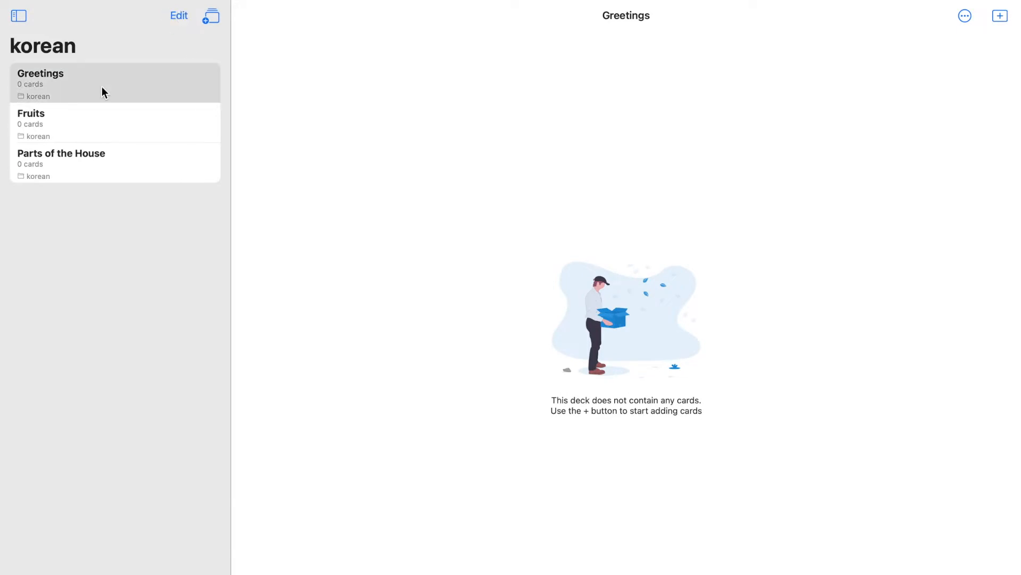
{"action": "mouse_move", "coordinate": [770, 337]}
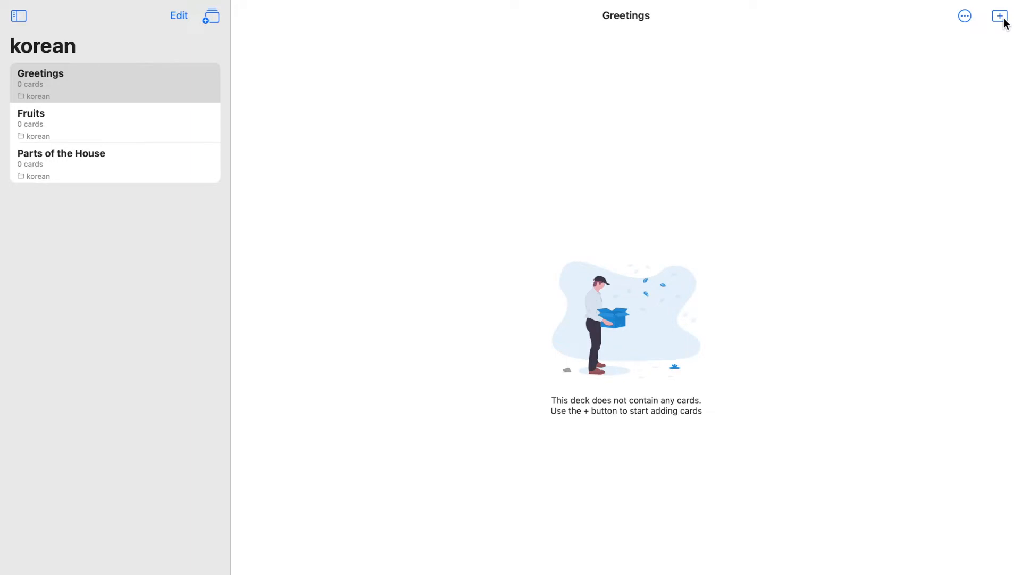
- Start a blank new card in the Greetings deck
{"action": "left_click", "coordinate": [1001, 16]}
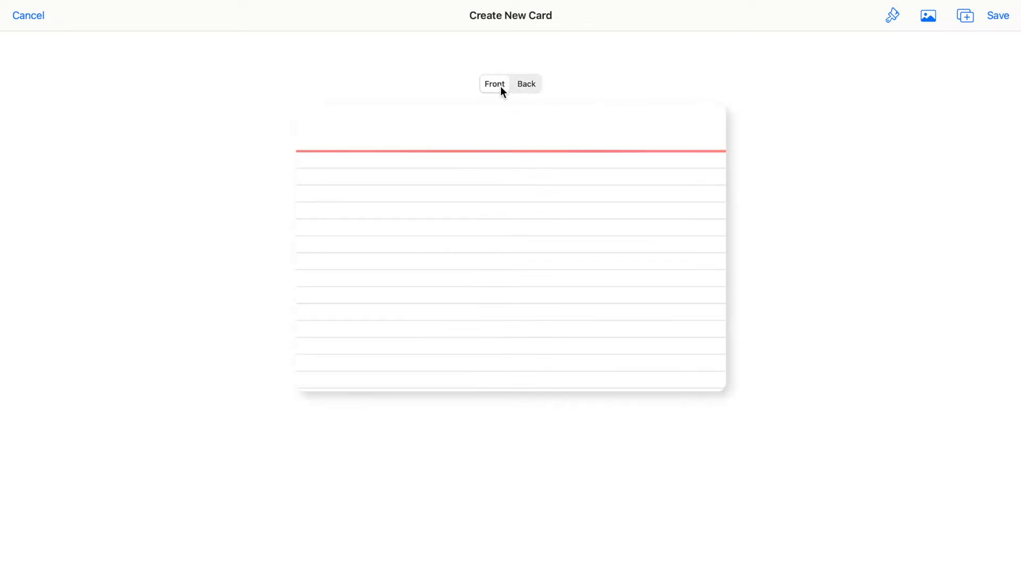
{"action": "mouse_move", "coordinate": [892, 16]}
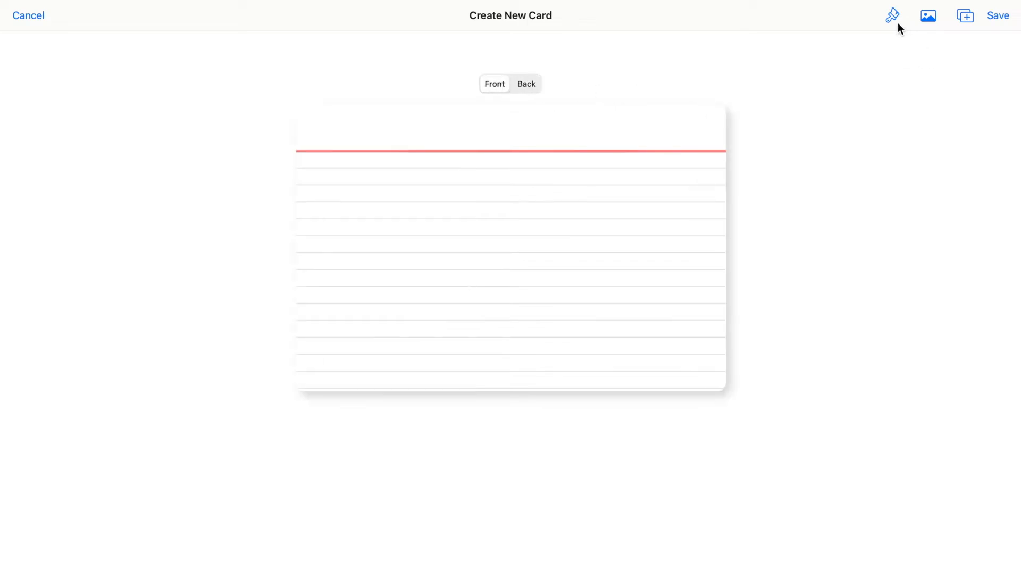
{"action": "mouse_move", "coordinate": [892, 25]}
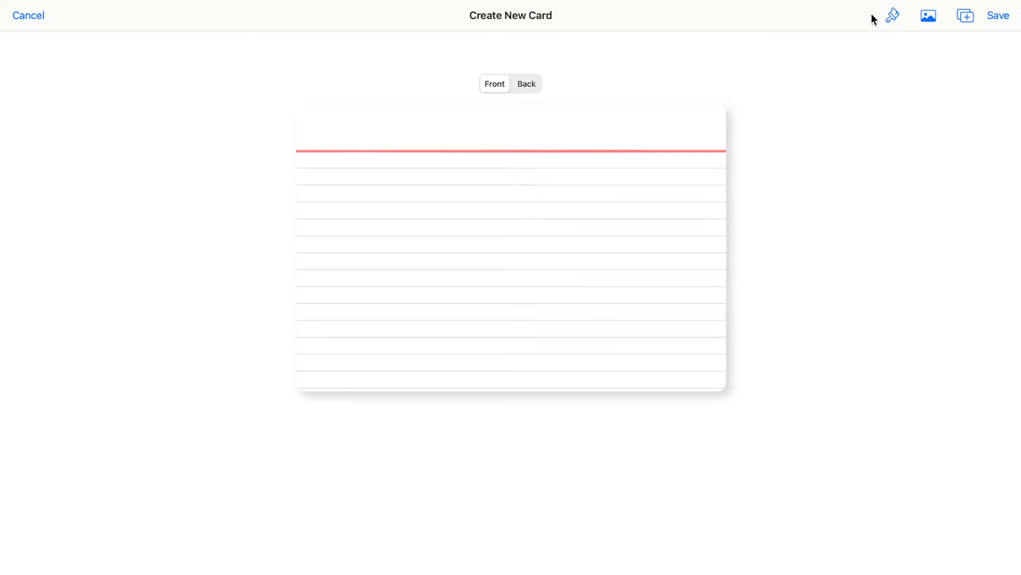
{"action": "mouse_move", "coordinate": [903, 23]}
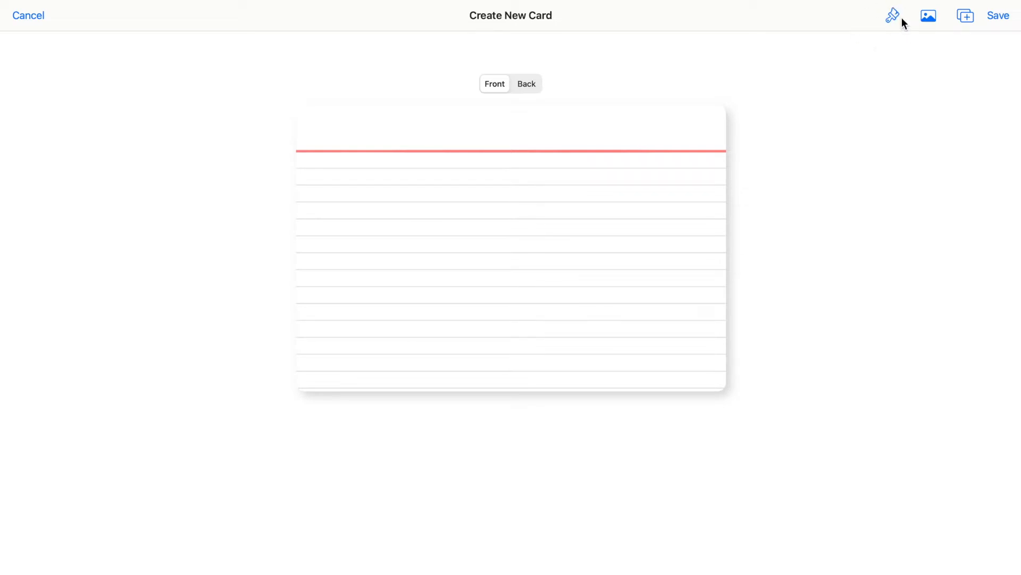
{"action": "mouse_move", "coordinate": [892, 16]}
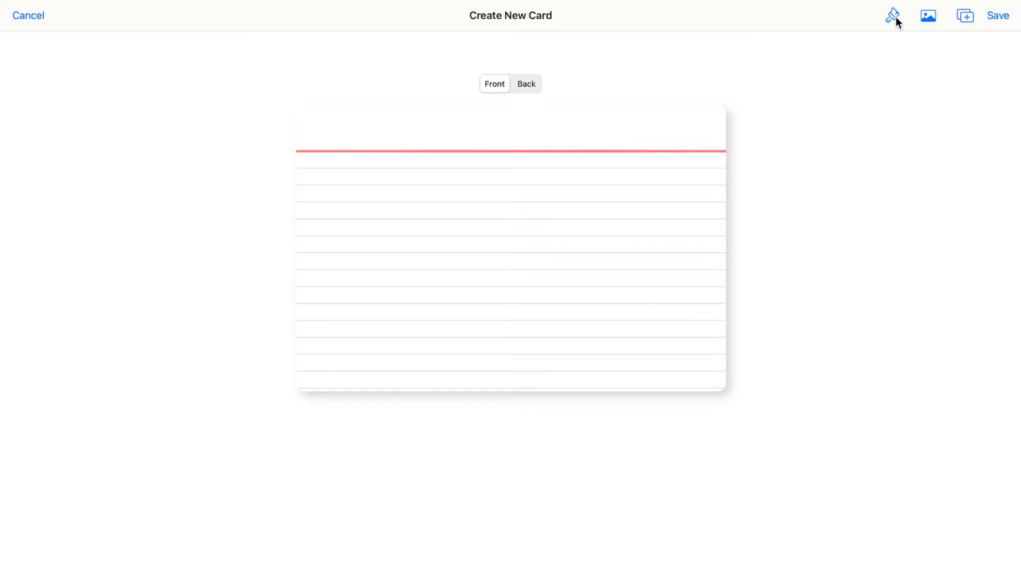
- Give the new card's front a square grid paper background
{"action": "left_click", "coordinate": [893, 15]}
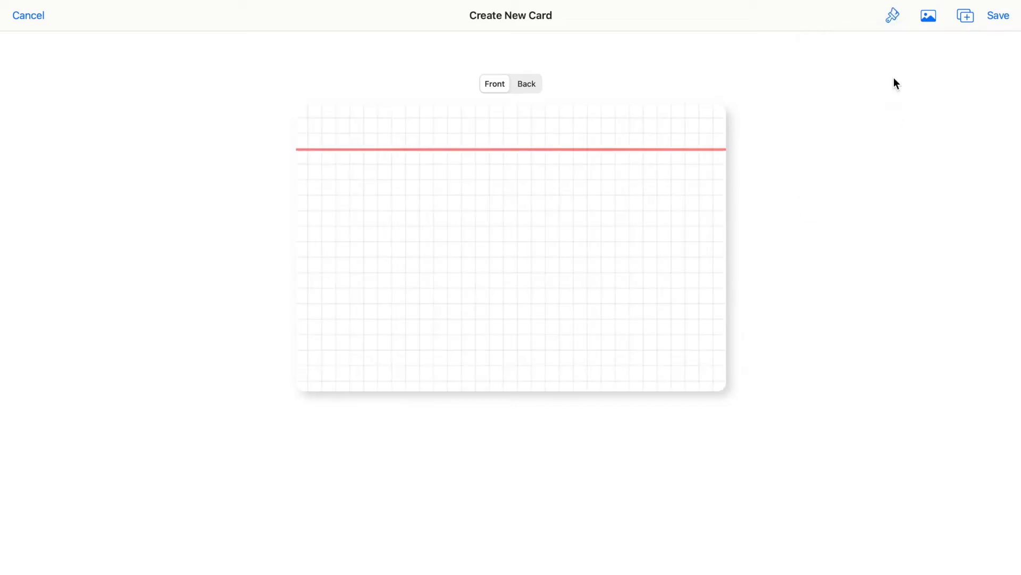